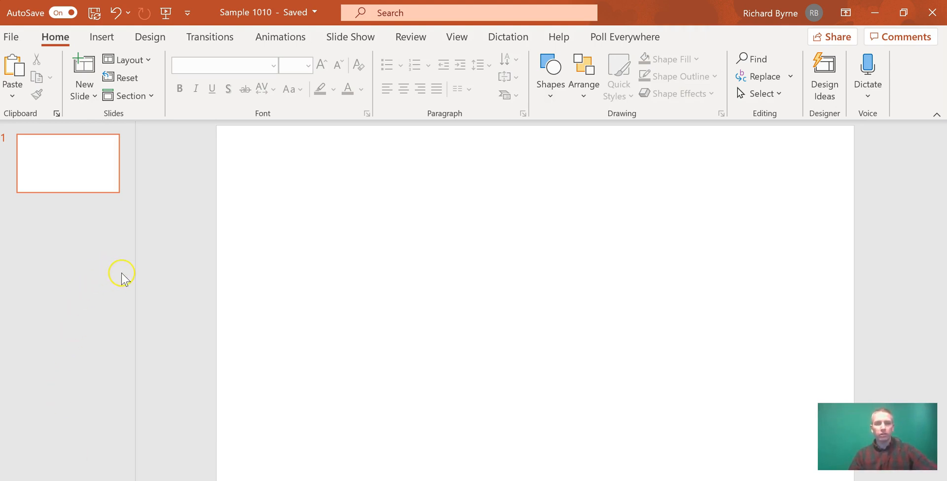
- Insert the pinto macbean photo from the demo pictures folder onto the blank slide
click(102, 37)
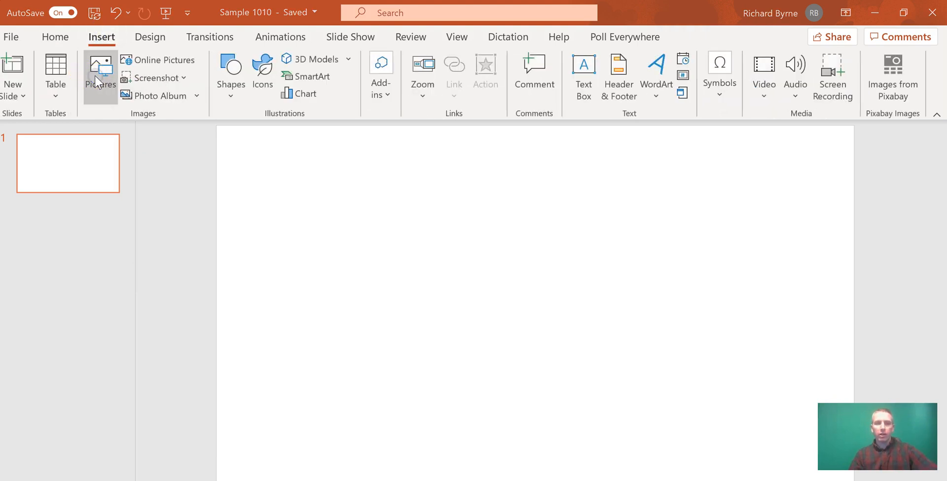
click(100, 72)
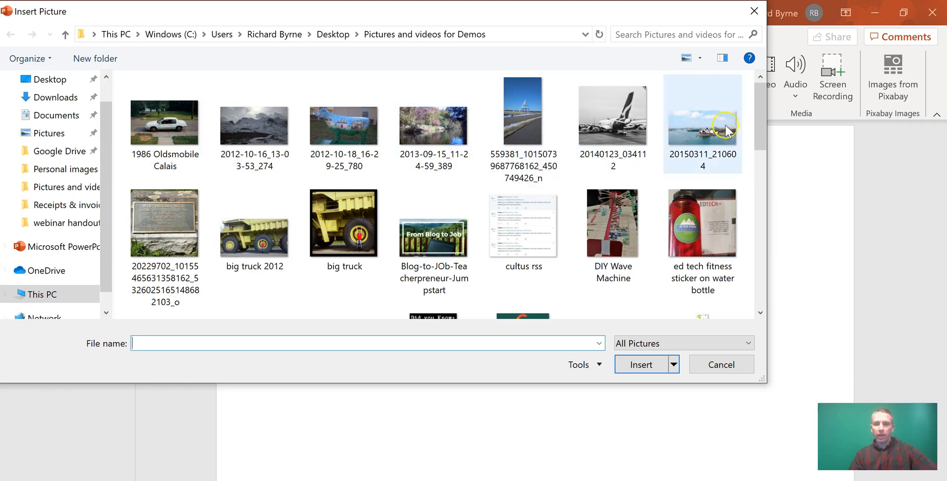
scroll(down, 3)
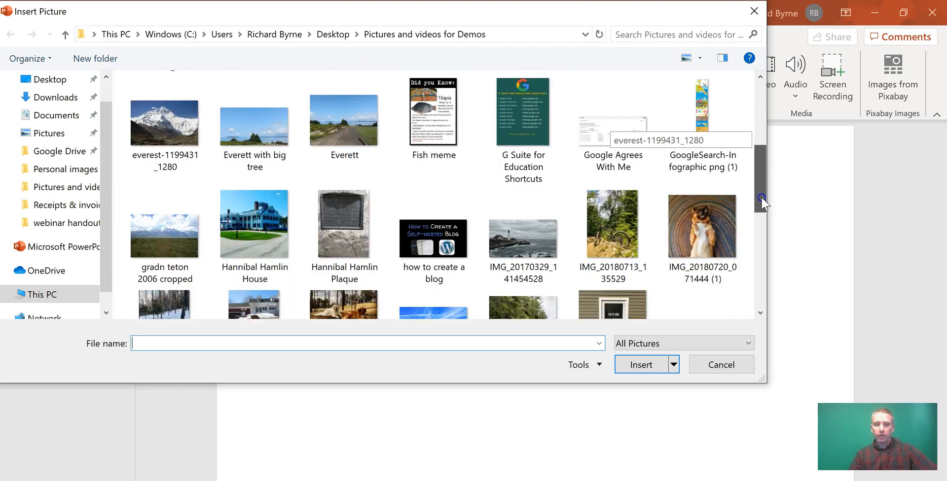
scroll(down, 3)
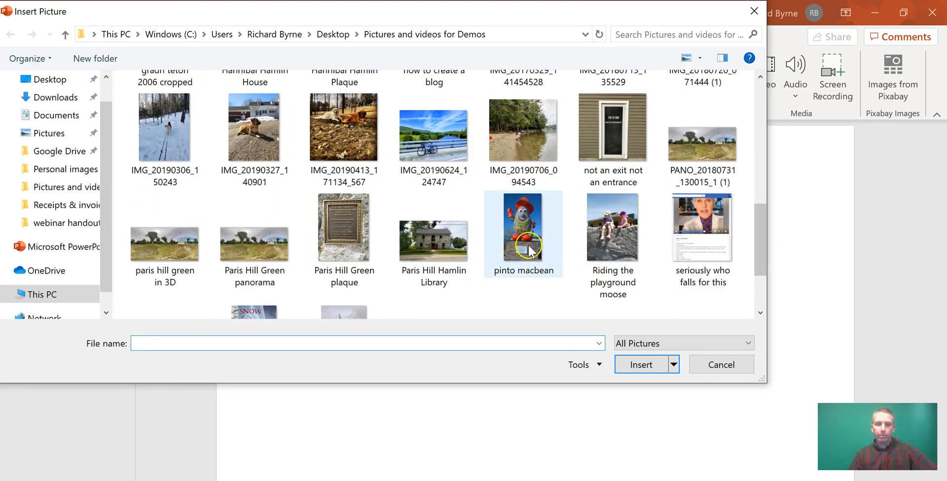
click(720, 364)
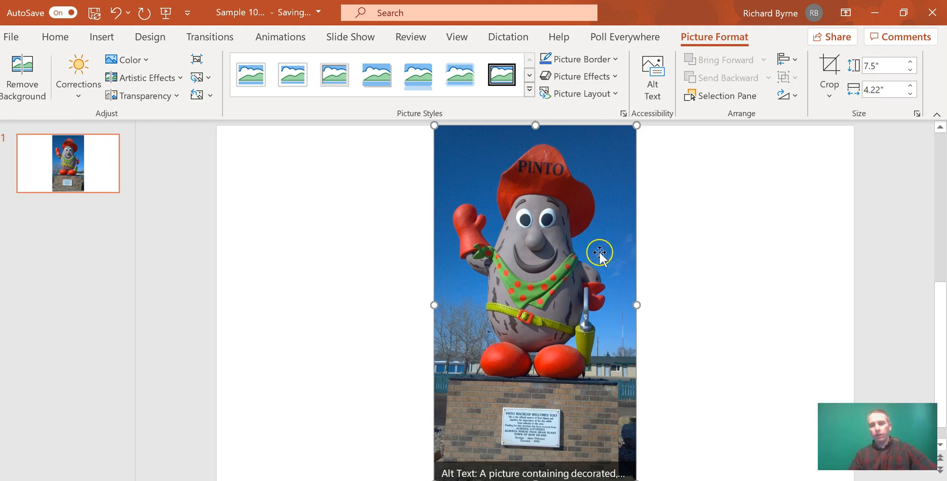
mouse_move(572, 235)
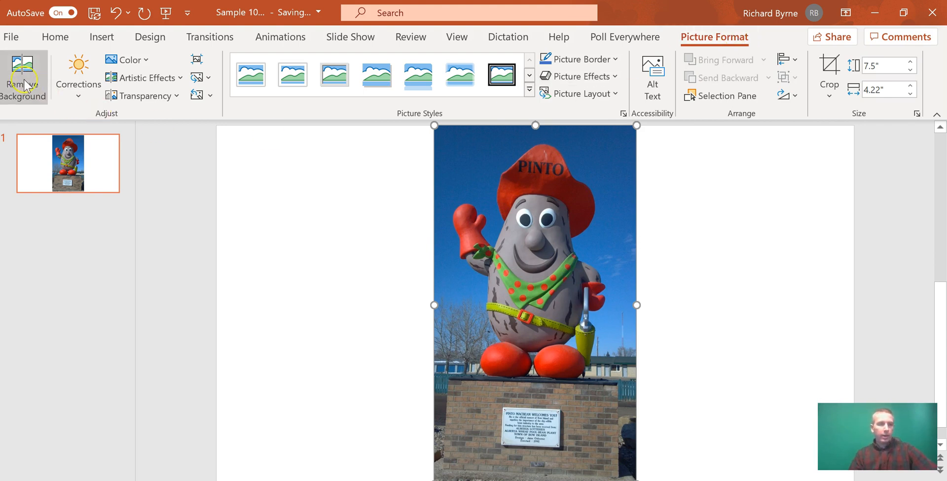
- Start Remove Background so the sky, trees and plinth are tinted for removal
click(23, 76)
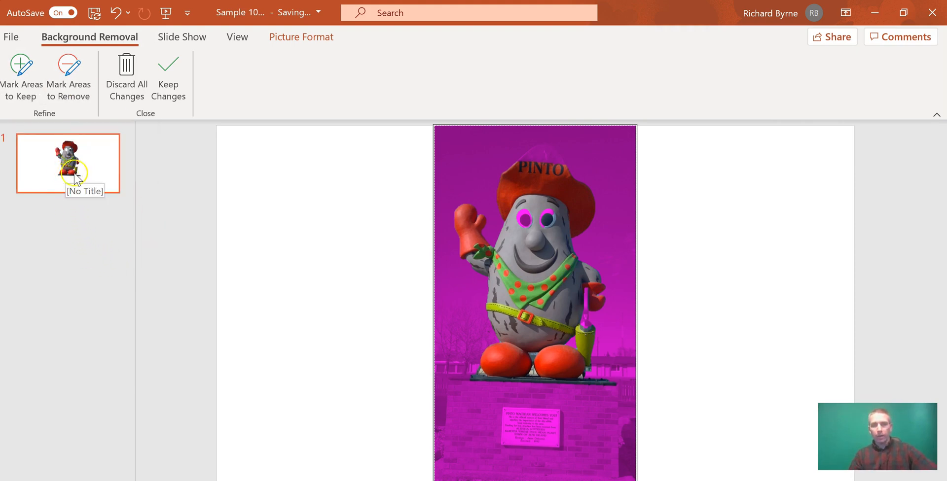
mouse_move(68, 200)
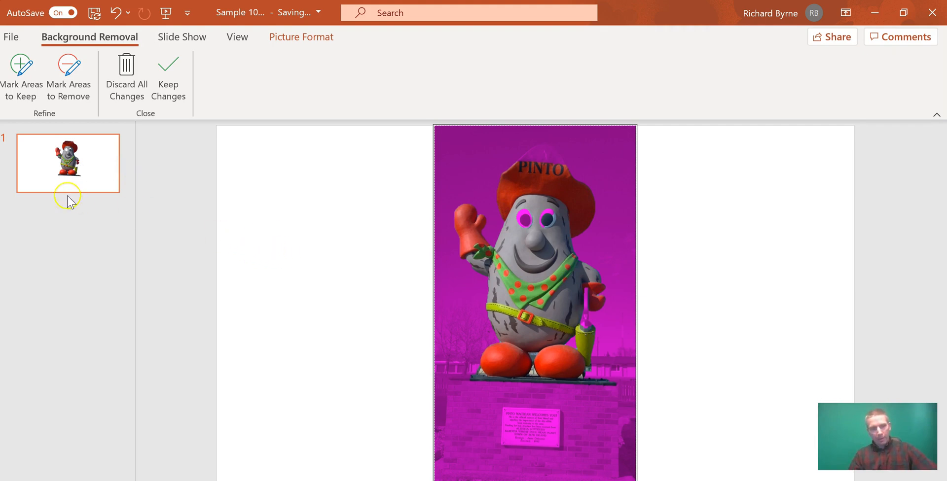
mouse_move(370, 203)
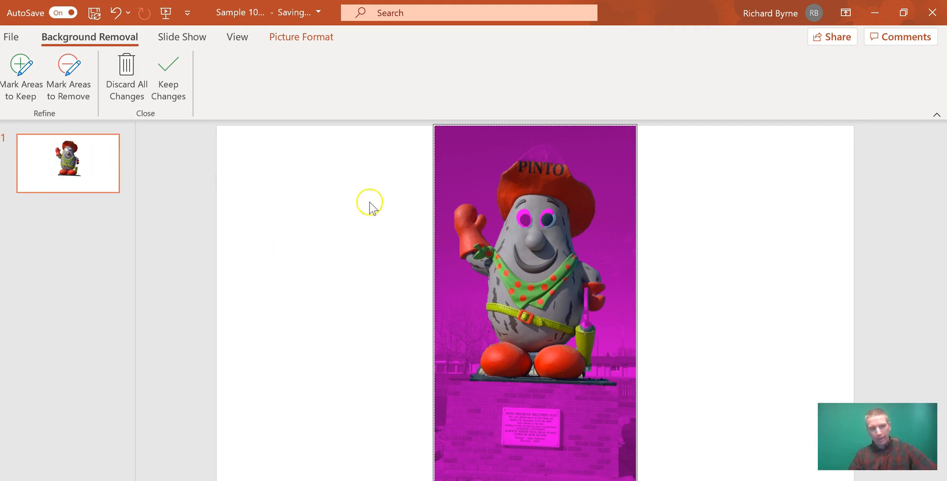
mouse_move(370, 254)
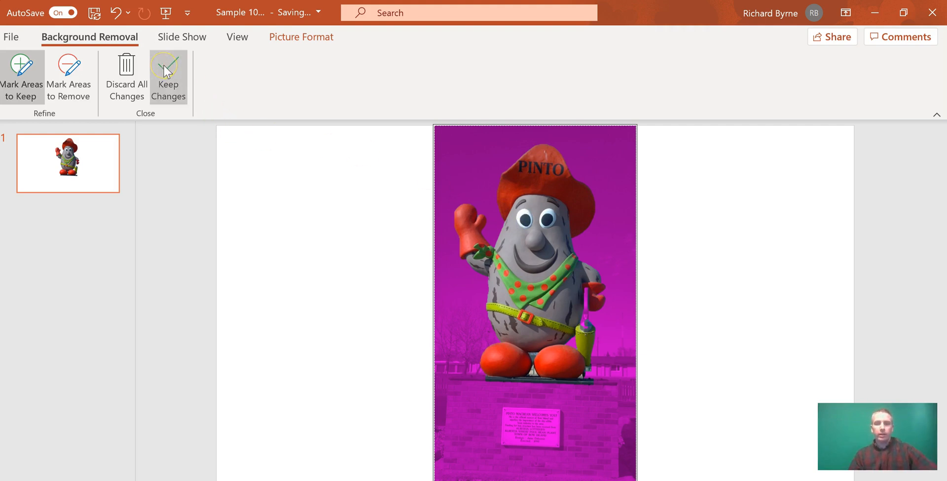
- Keep Changes so only the statue figure with its eyes remains on white
click(168, 76)
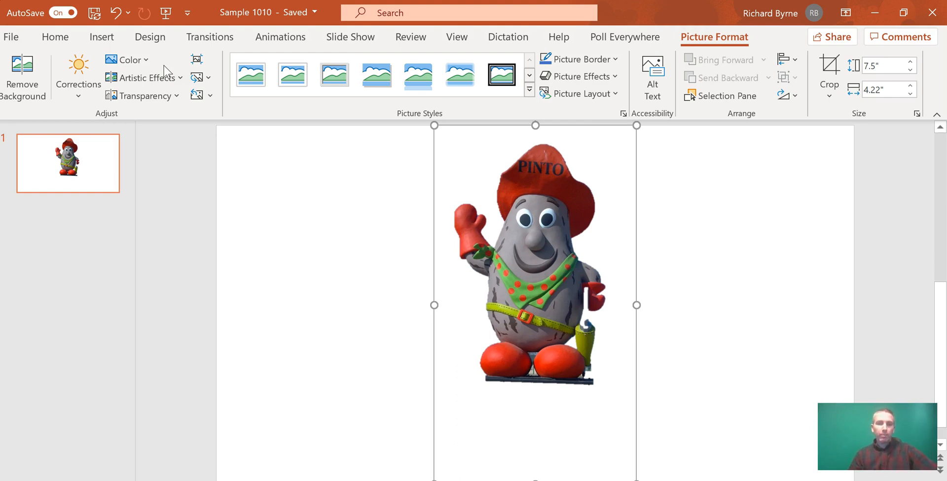
mouse_move(135, 219)
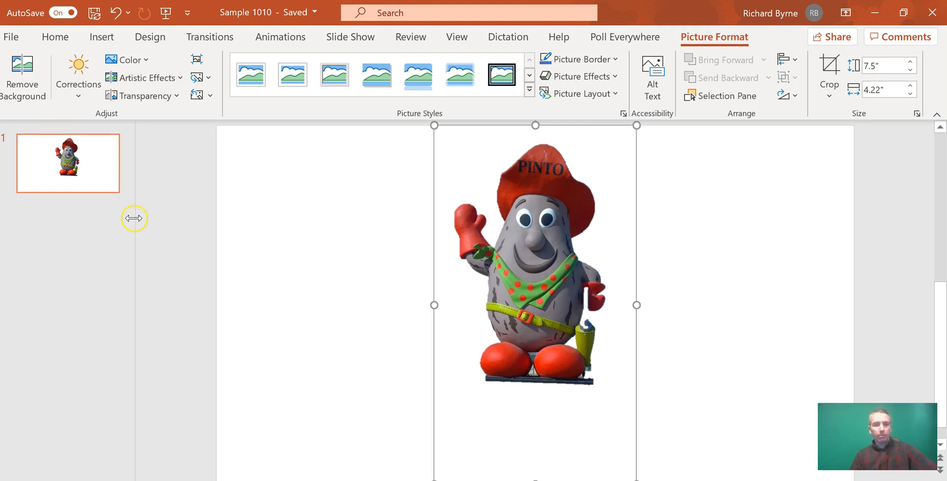
mouse_move(286, 266)
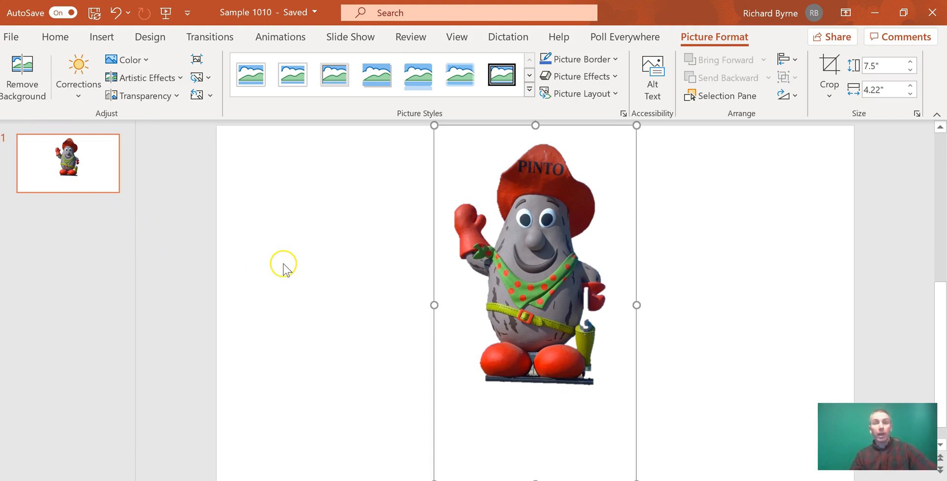
mouse_move(133, 242)
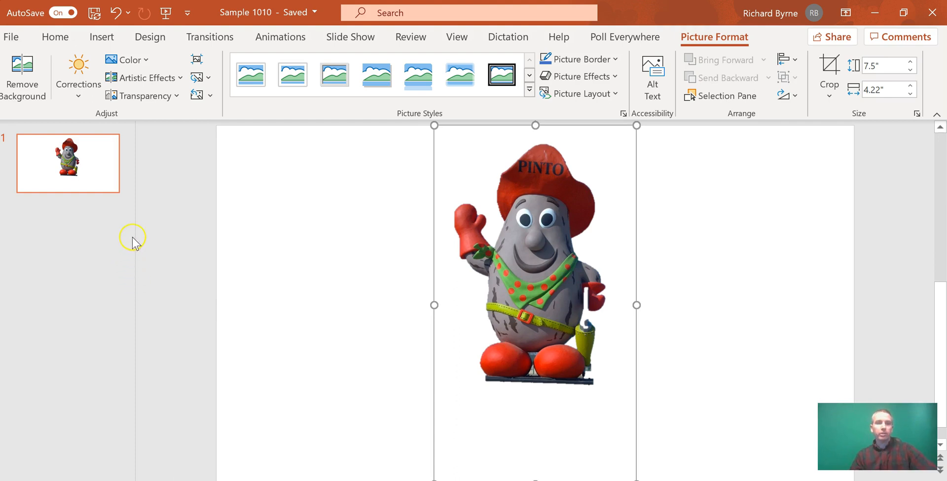